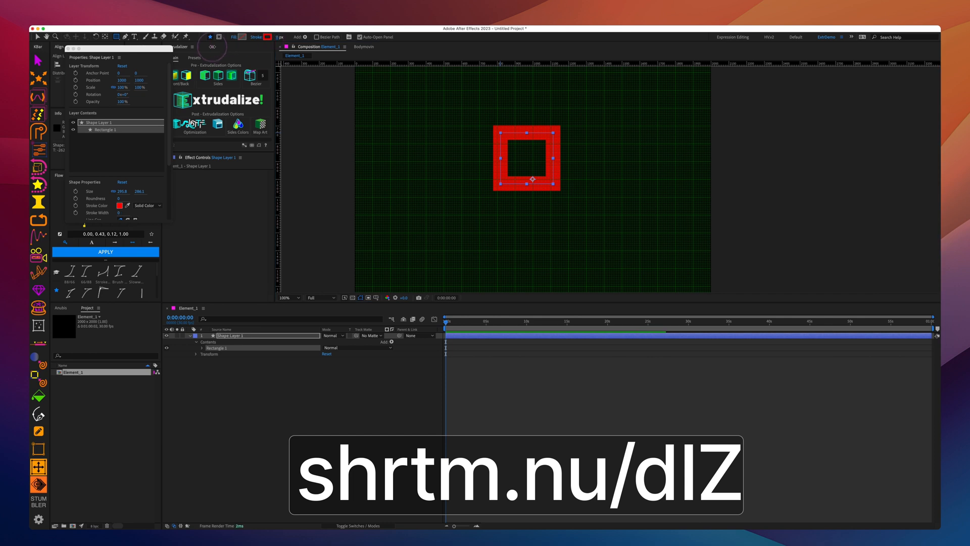
Select the red rectangle shape layer to rename it Element_1.
click(288, 297)
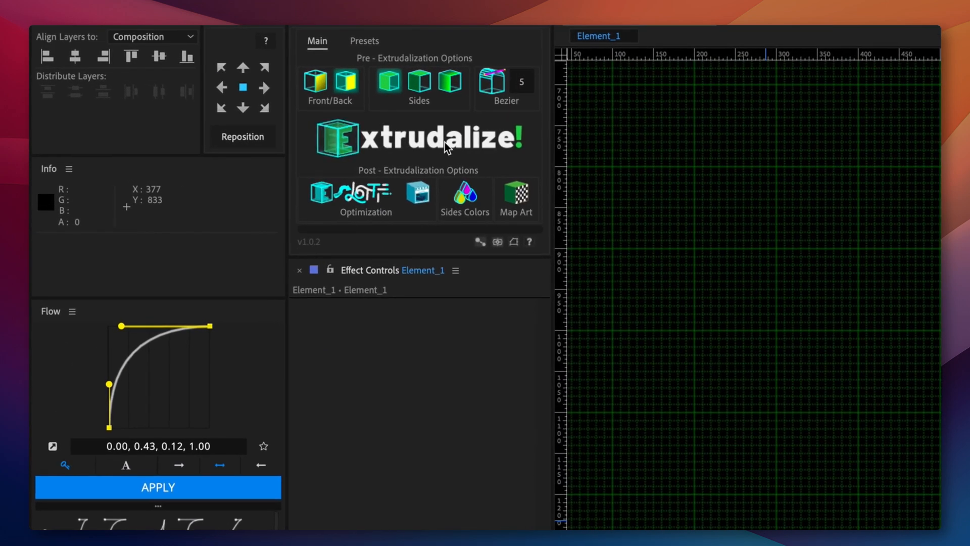
Extrudalize the wedge into a yellow 3D shape and accept the Done alert.
click(416, 138)
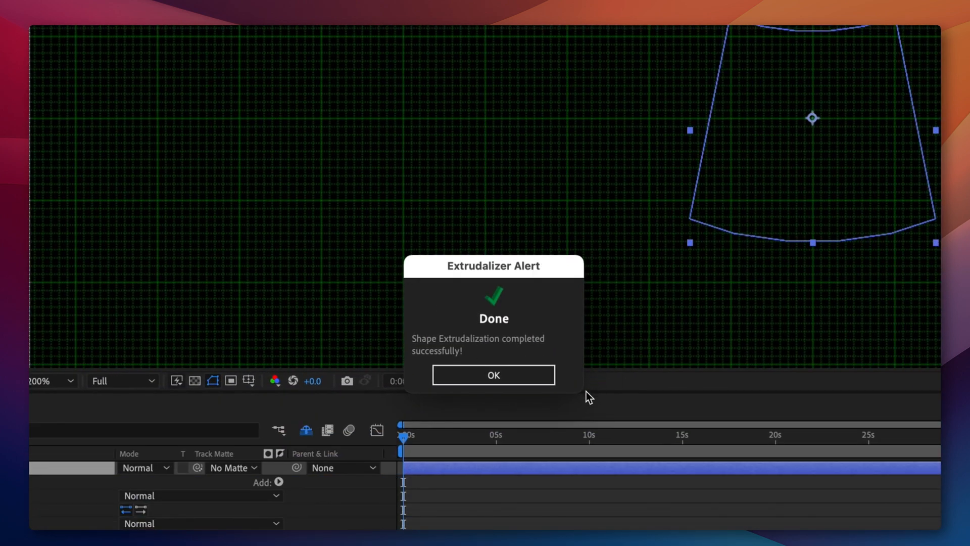
click(493, 373)
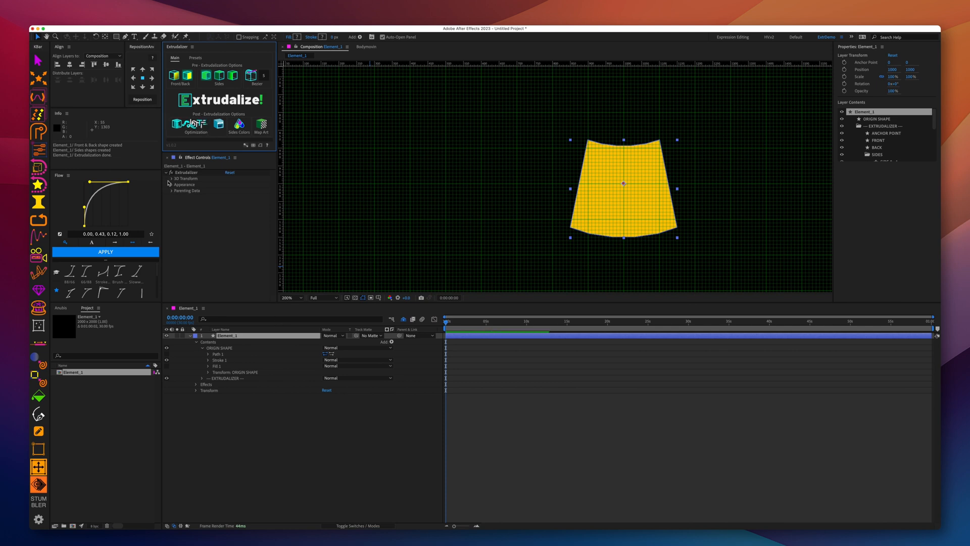
Reveal the 3D Transform settings and adjust the wedge's orbit rotation value.
click(105, 252)
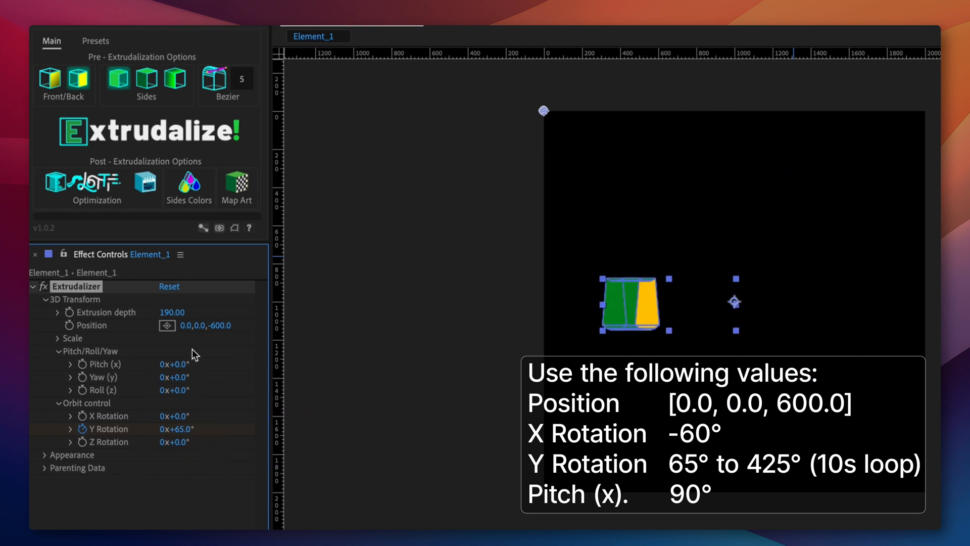
drag(175, 364, 198, 363)
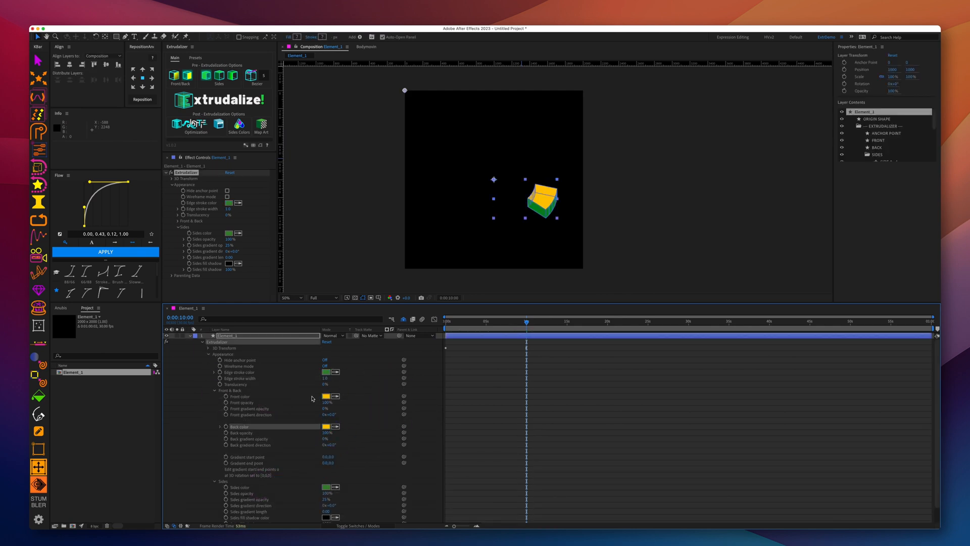
Change the Front face colour swatch from yellow to blue.
click(331, 396)
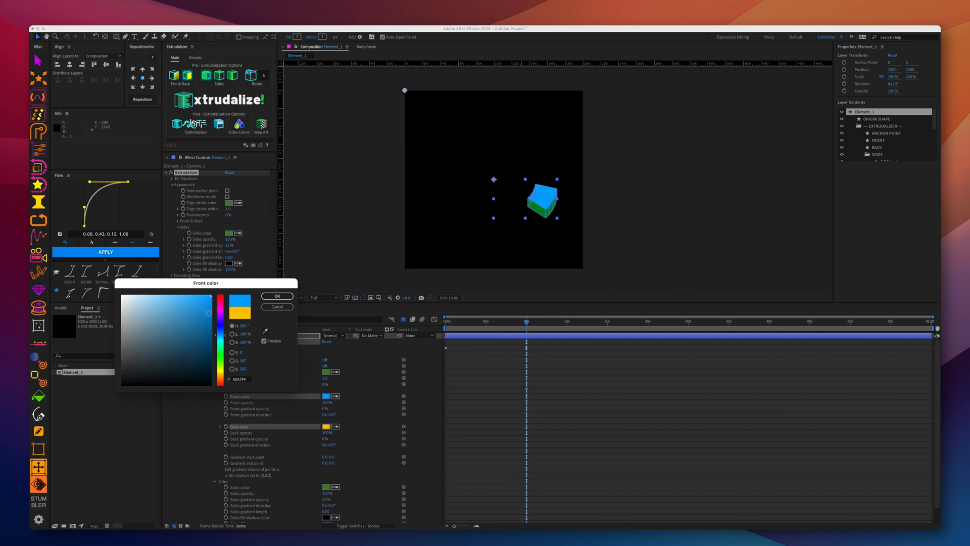
click(276, 296)
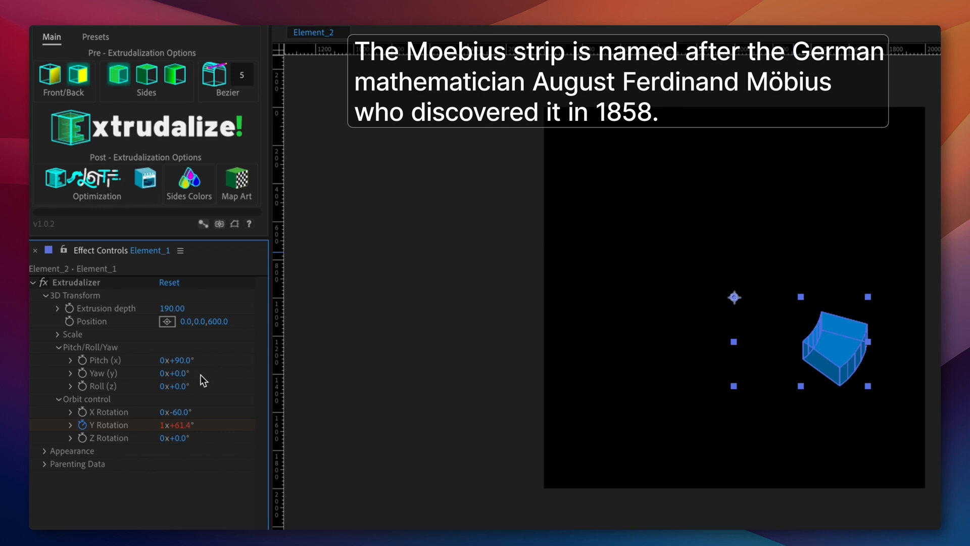
mouse_move(195, 436)
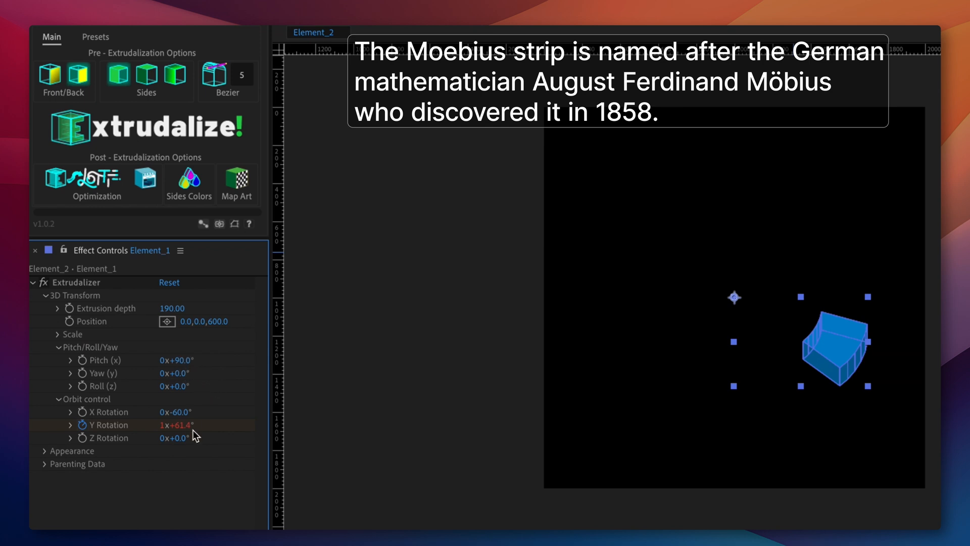
Set the duplicated Element_2 comp's Extrudalizer colours to blue.
click(176, 411)
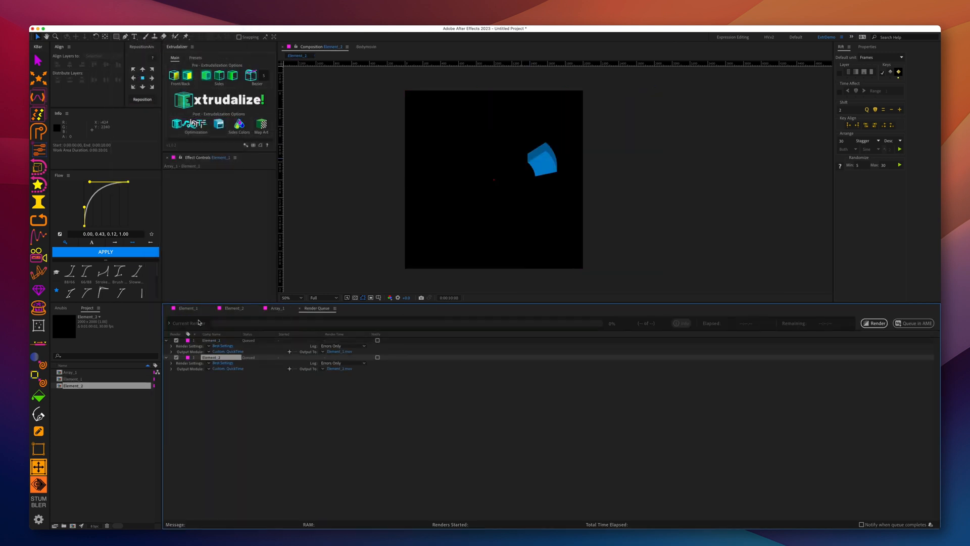
Start rendering the queued Element_1 and Element_2 comps from the Render Queue.
click(875, 323)
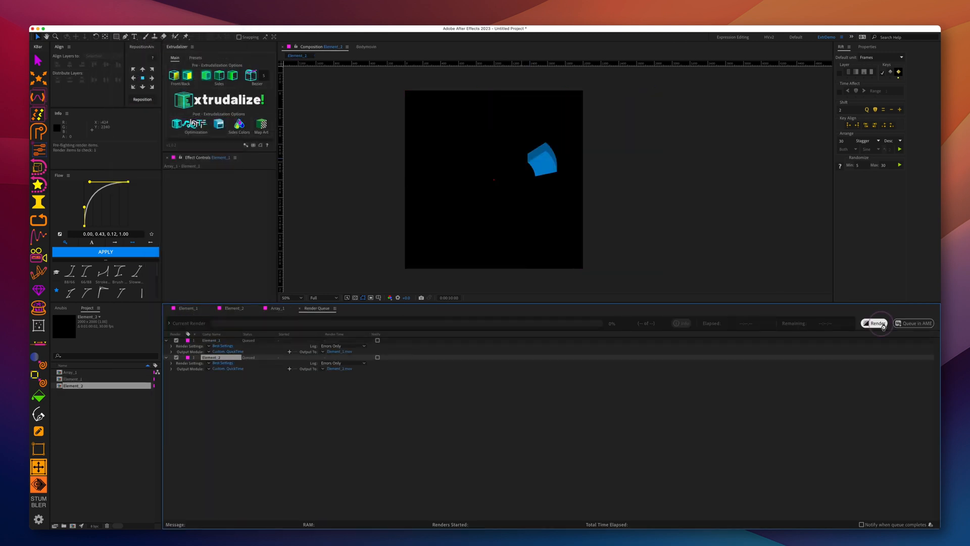
click(876, 322)
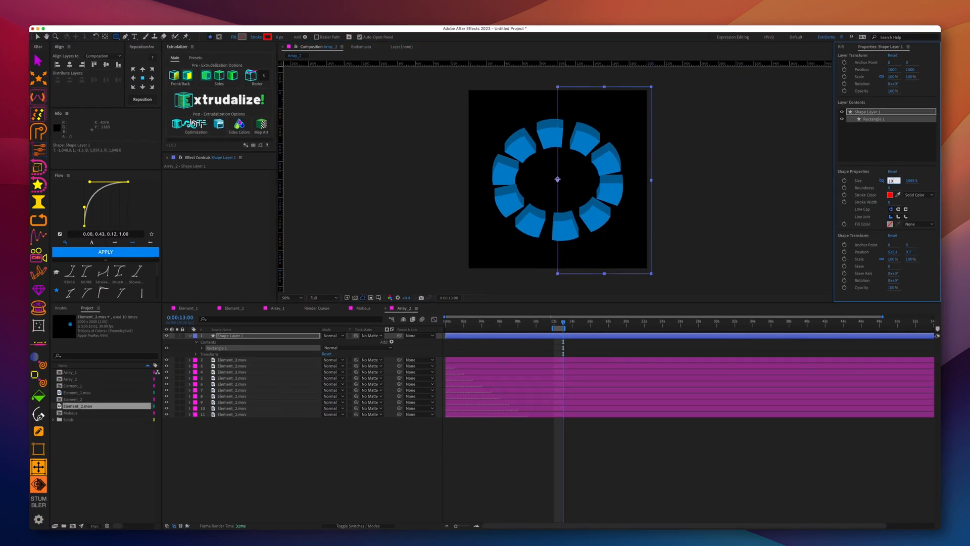
Give the Array_2 rectangle a linear gradient fill and adjust its opacity stop.
click(191, 346)
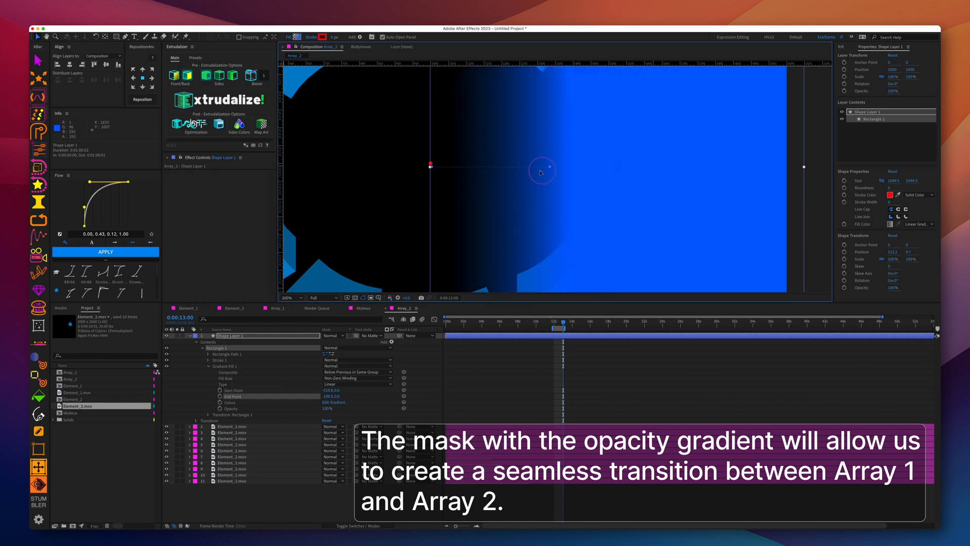
click(335, 402)
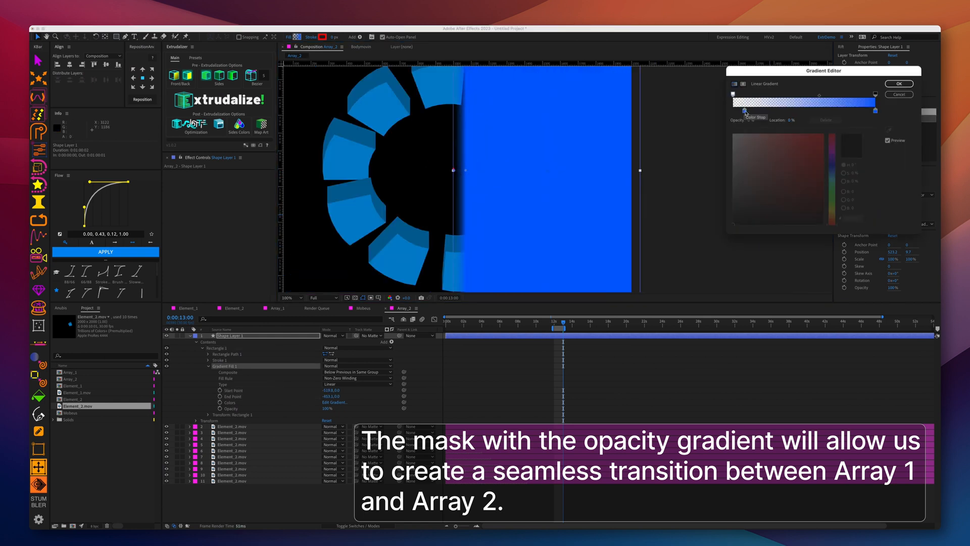
click(898, 84)
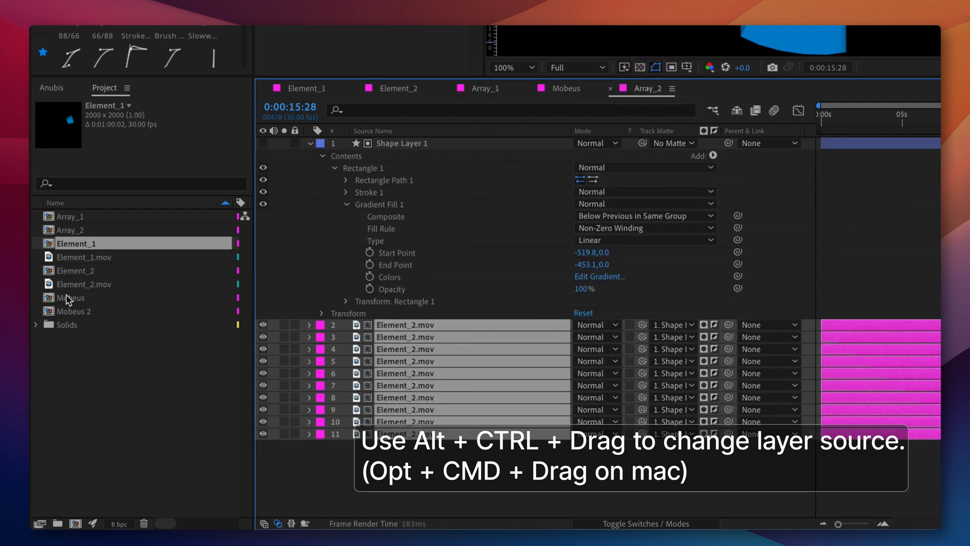
Pick the Mobeus comp in the Project panel.
click(77, 271)
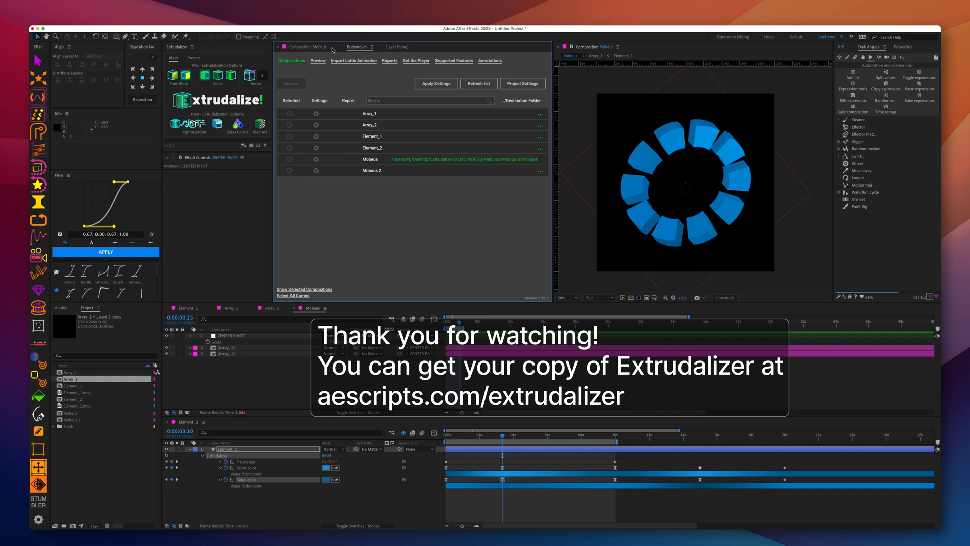
Bring up Bodymovin's export settings for the Mobeus comp.
click(522, 84)
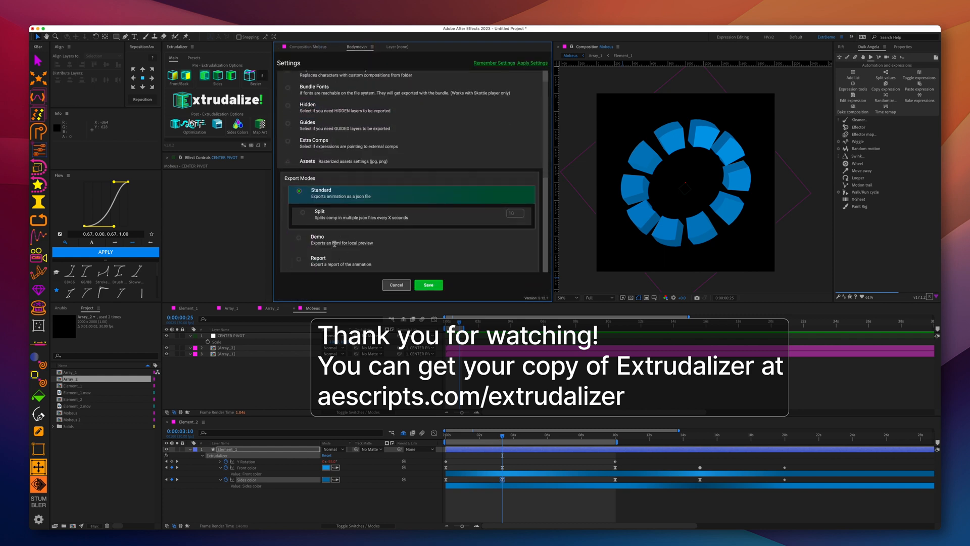